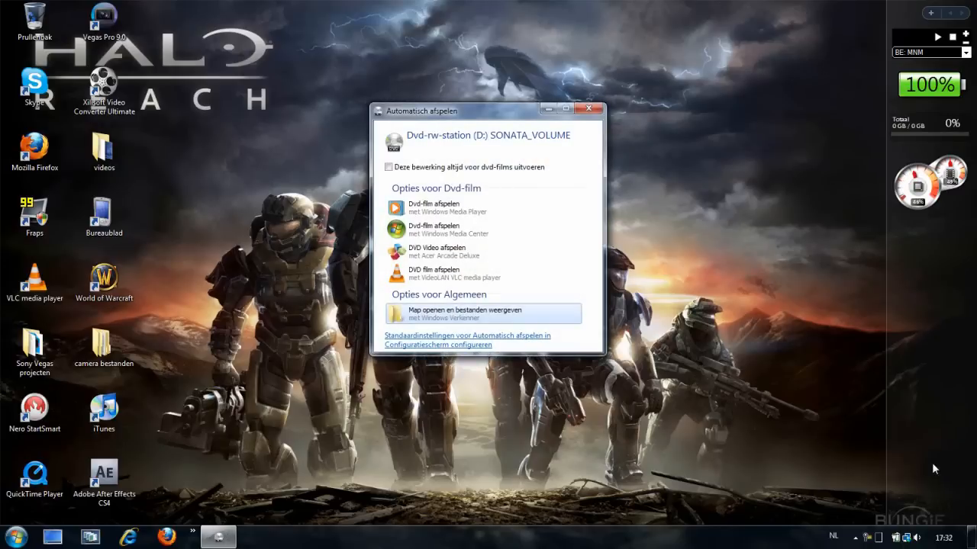
{"action": "mouse_move", "coordinate": [938, 466]}
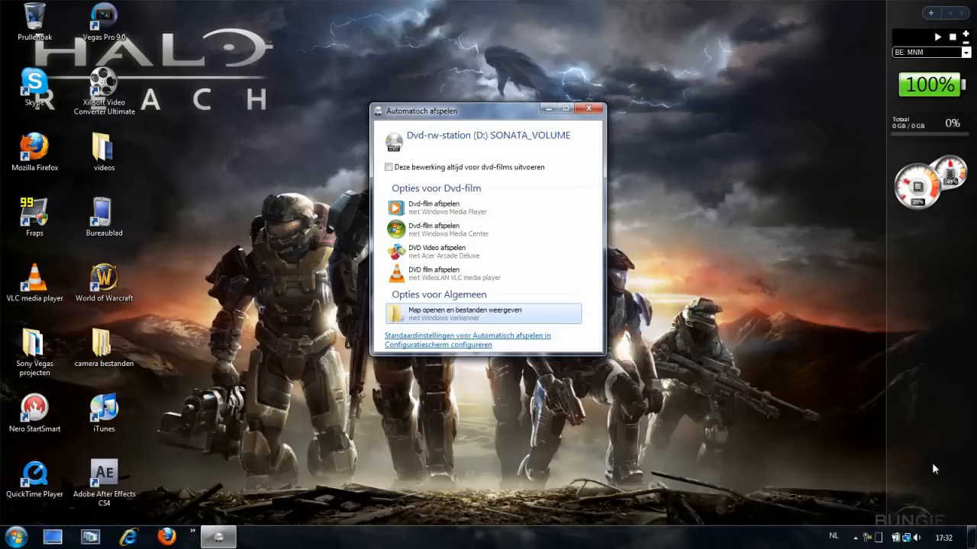
{"action": "mouse_move", "coordinate": [710, 400]}
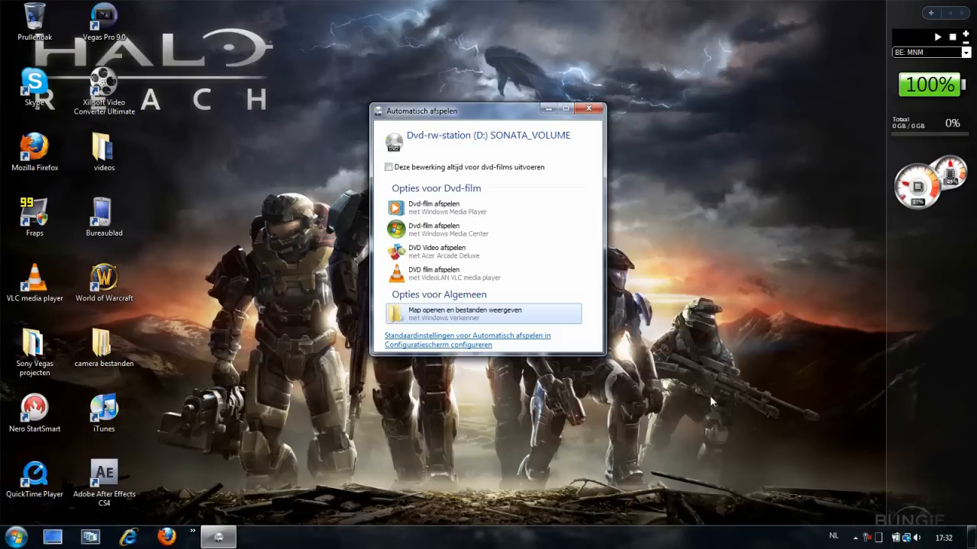
{"action": "mouse_move", "coordinate": [653, 302]}
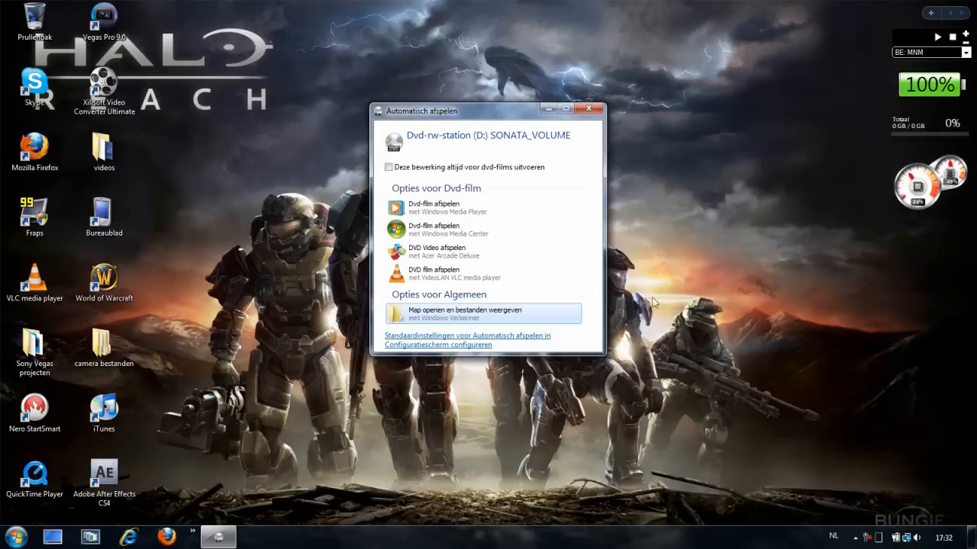
{"action": "mouse_move", "coordinate": [437, 314]}
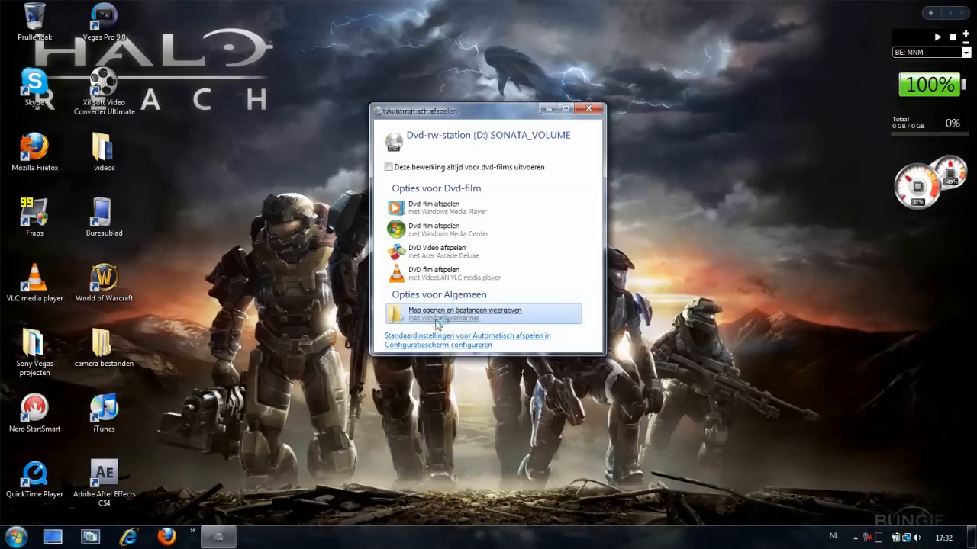
- Browse into the disc's VIDEO_TS folder in Explorer and return to the desktop
{"action": "left_click", "coordinate": [464, 313]}
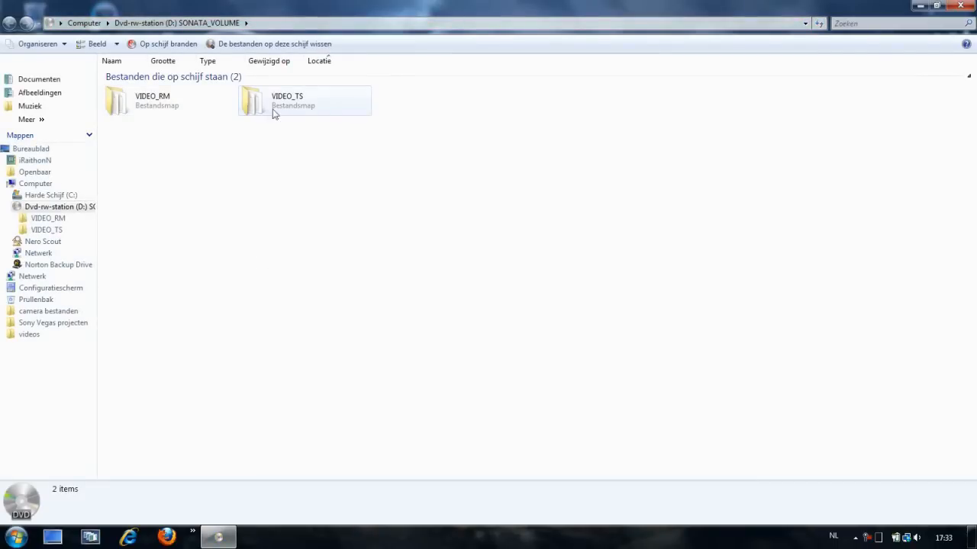
{"action": "left_click", "coordinate": [304, 100]}
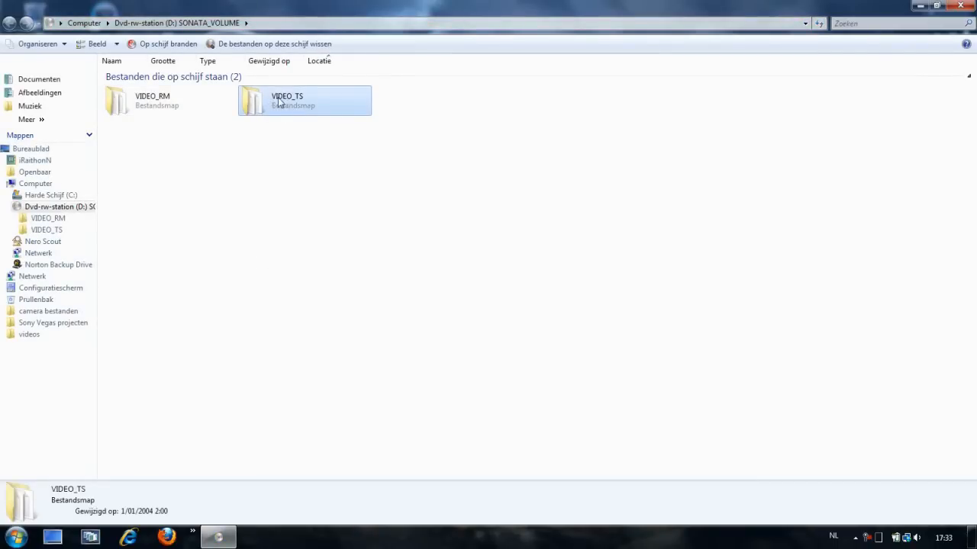
{"action": "double_click", "coordinate": [304, 101]}
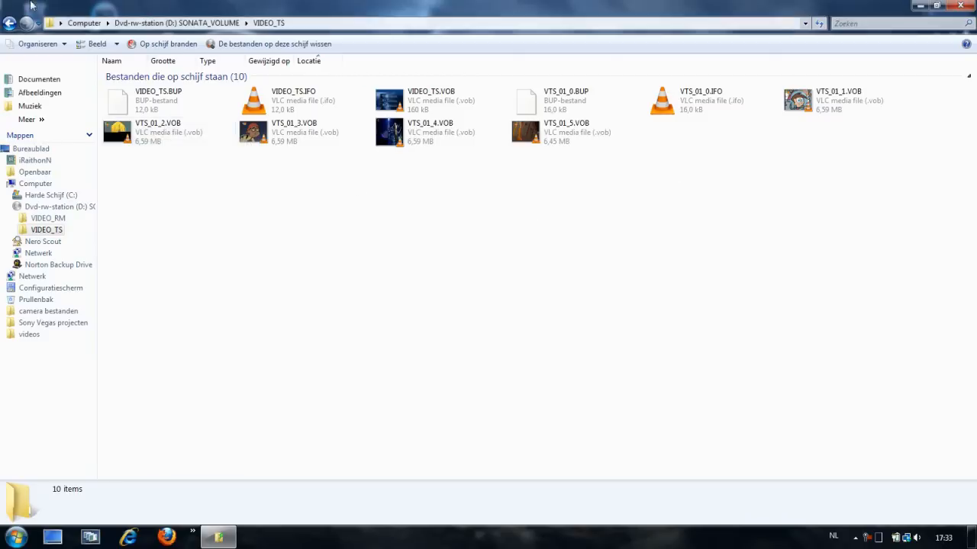
{"action": "left_click", "coordinate": [10, 23]}
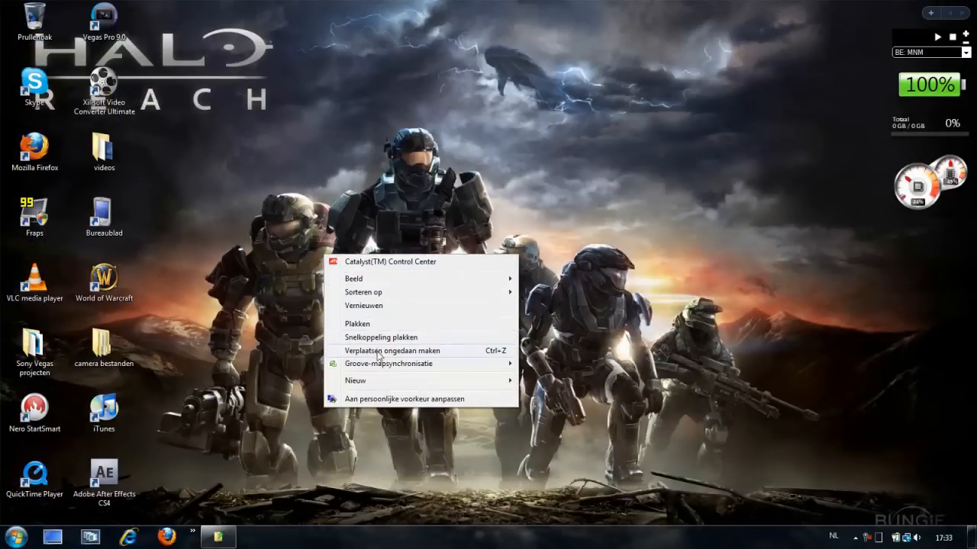
- Paste the VIDEO_TS folder onto the desktop and move it to the centre
{"action": "left_click", "coordinate": [366, 319]}
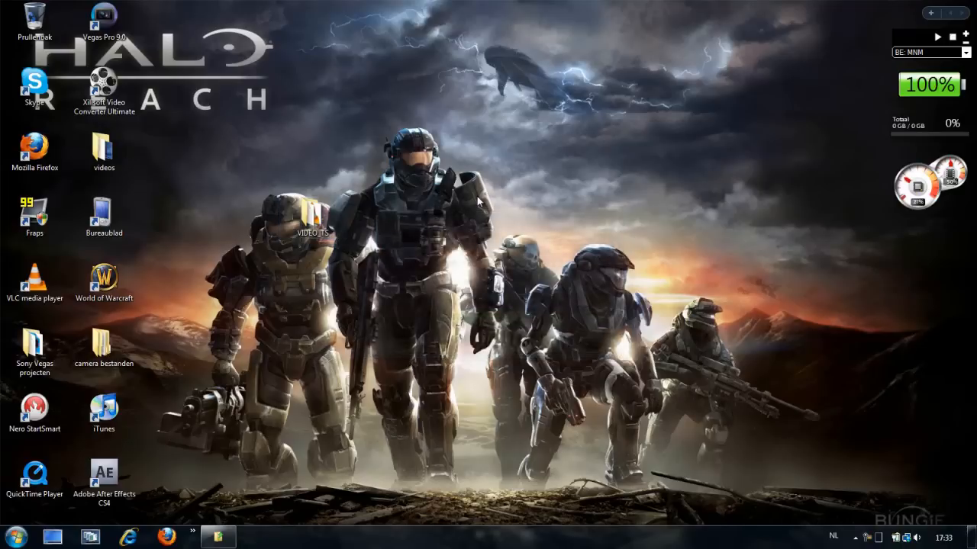
{"action": "left_click", "coordinate": [311, 217]}
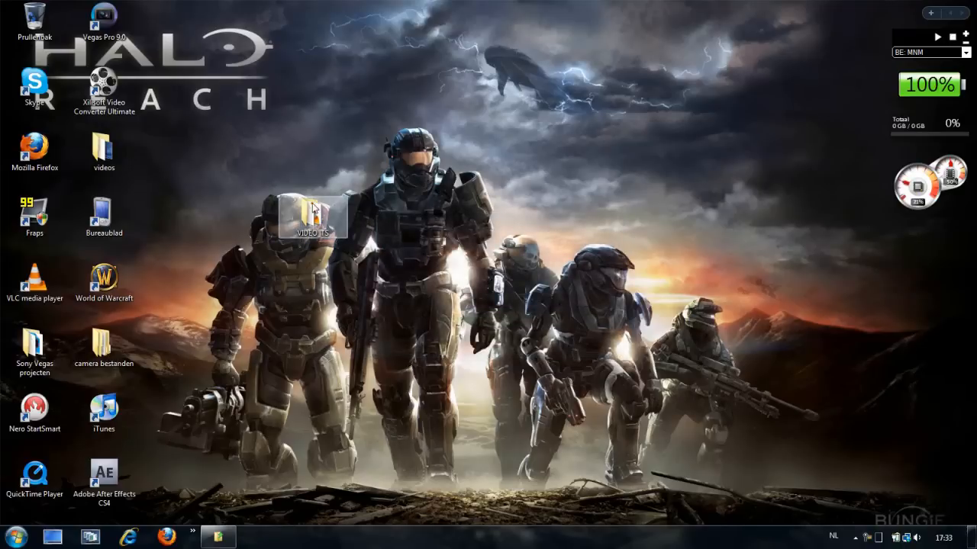
{"action": "left_click_drag", "start_coordinate": [313, 216], "coordinate": [450, 283]}
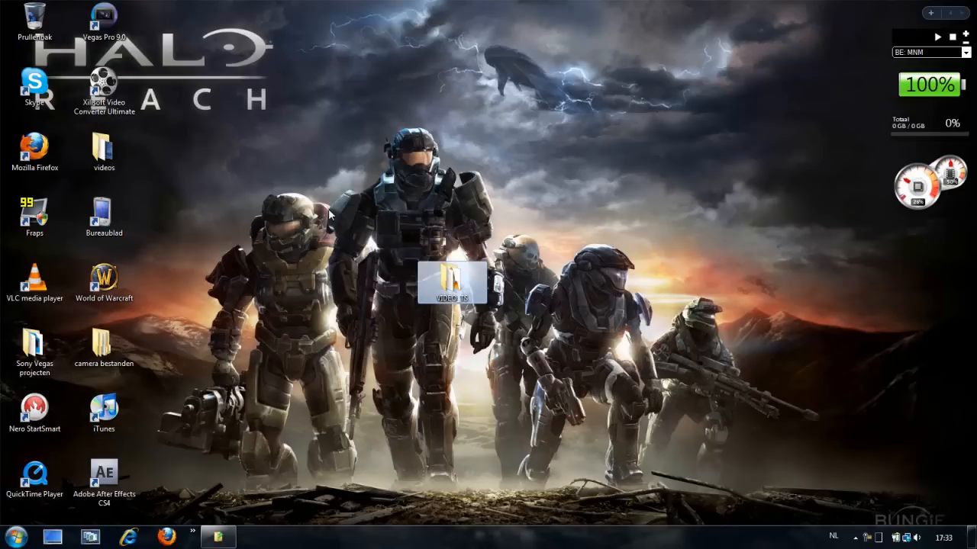
{"action": "left_click", "coordinate": [104, 19]}
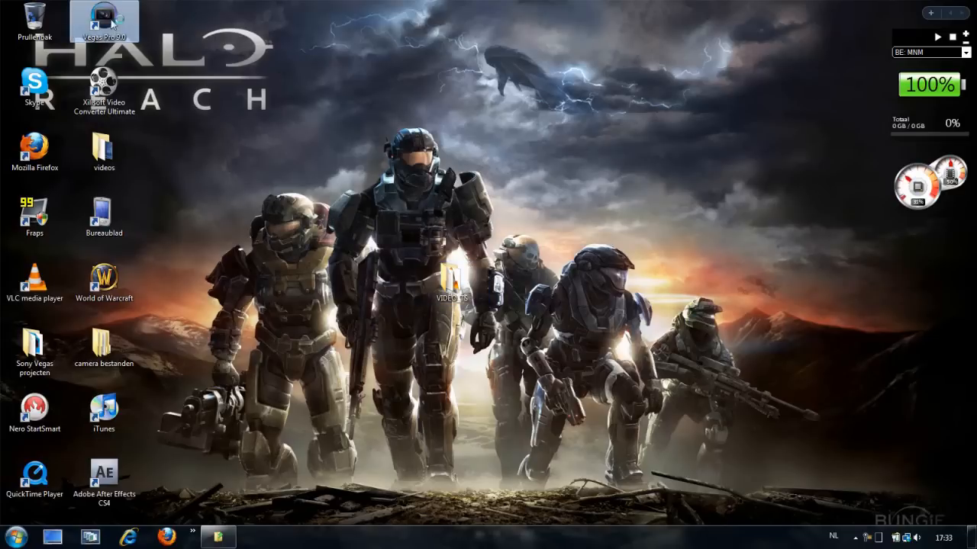
{"action": "mouse_move", "coordinate": [104, 21]}
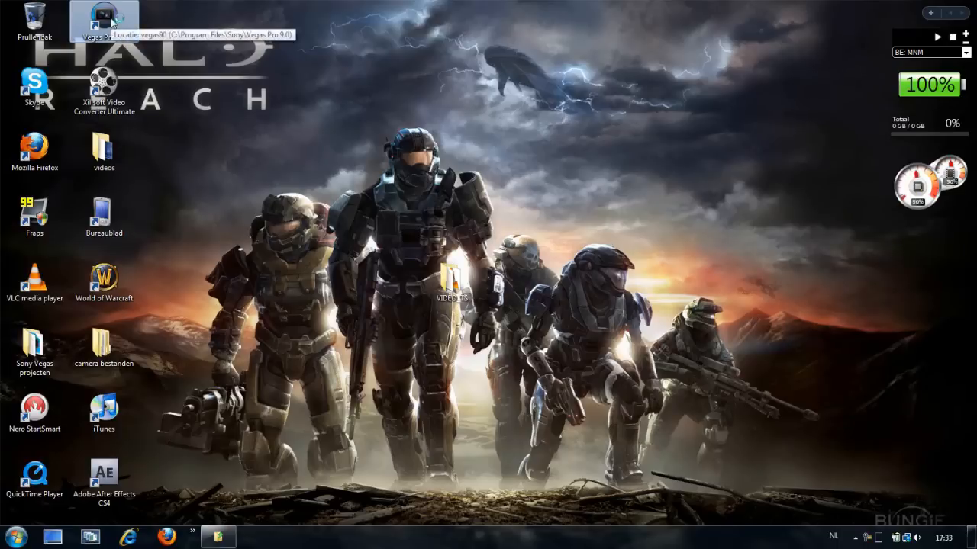
- Launch Vegas Pro 9 from its desktop shortcut
{"action": "double_click", "coordinate": [103, 19]}
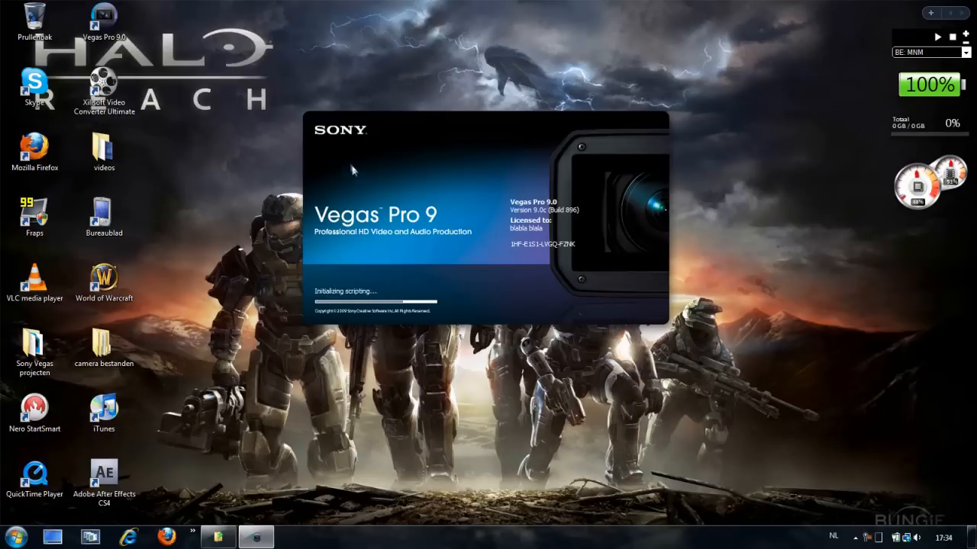
{"action": "mouse_move", "coordinate": [321, 86]}
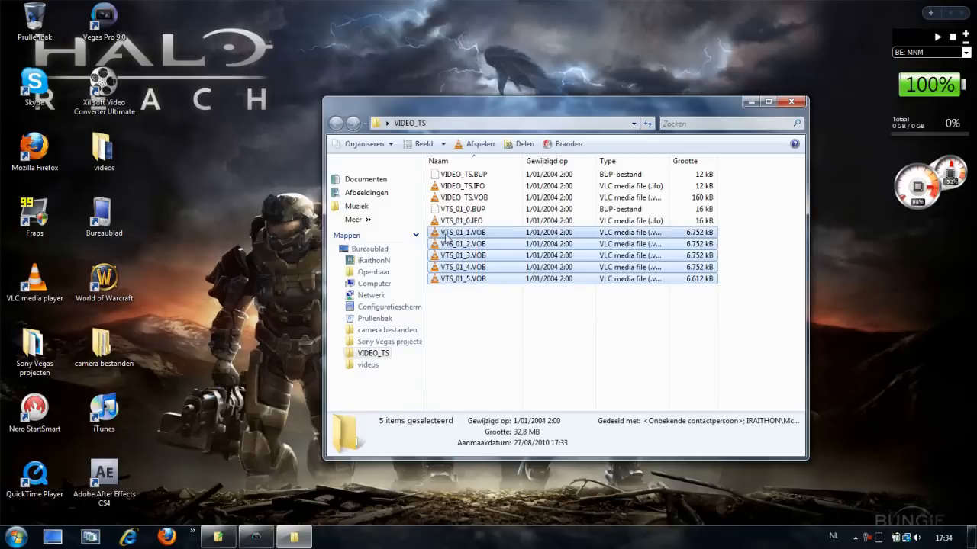
{"action": "mouse_move", "coordinate": [461, 245]}
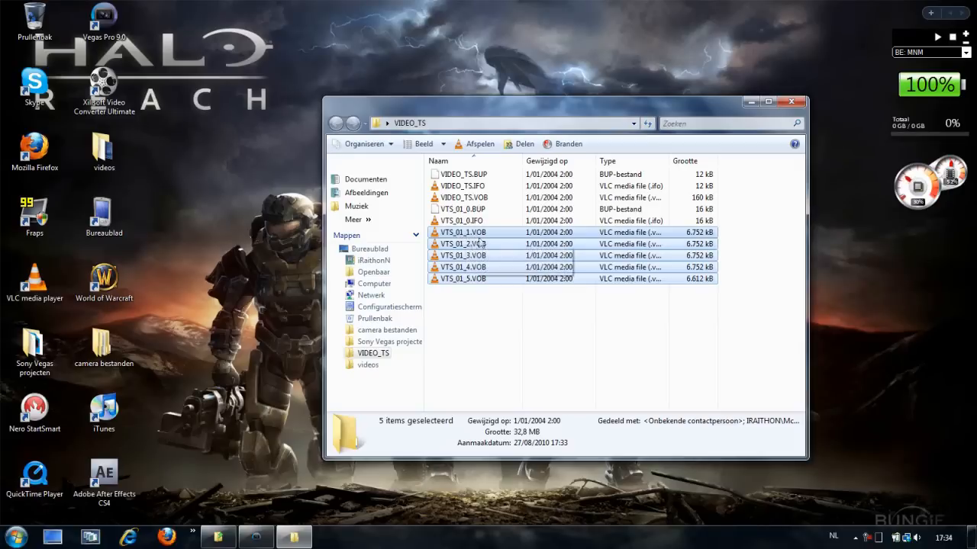
{"action": "mouse_move", "coordinate": [481, 244]}
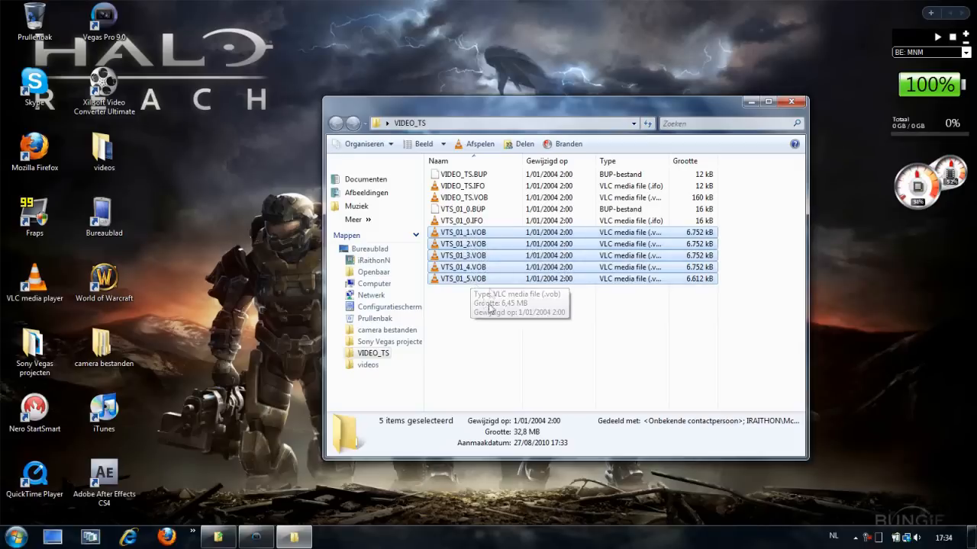
{"action": "mouse_move", "coordinate": [510, 315]}
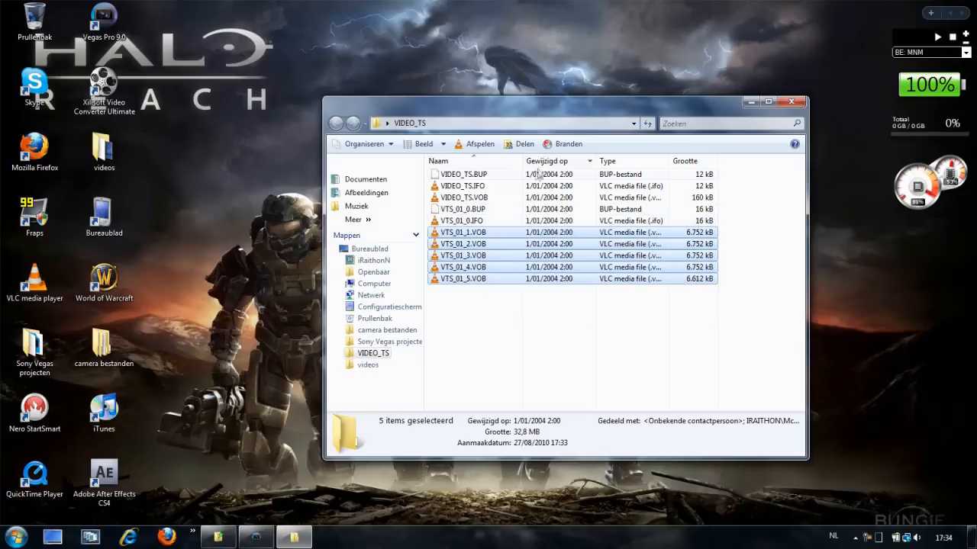
{"action": "mouse_move", "coordinate": [565, 312]}
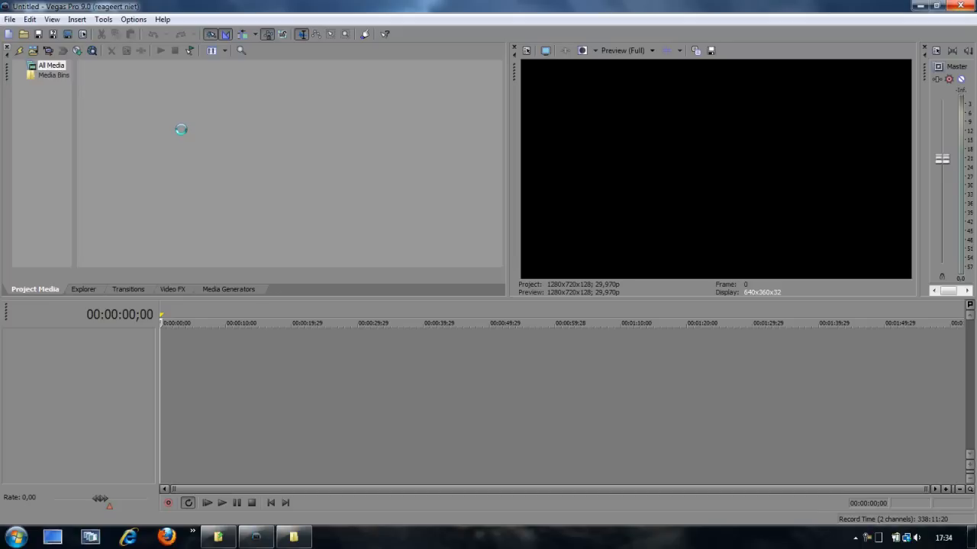
{"action": "mouse_move", "coordinate": [210, 116]}
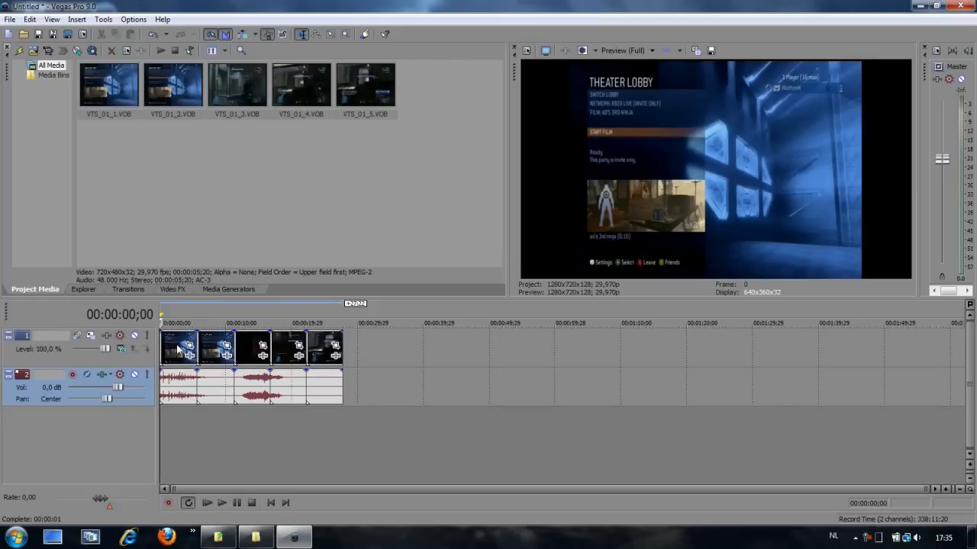
- Set VTS_01_1.VOB's pixel aspect ratio to 1.2121 NTSC DV Widescreen in its media properties
{"action": "right_click", "coordinate": [180, 348]}
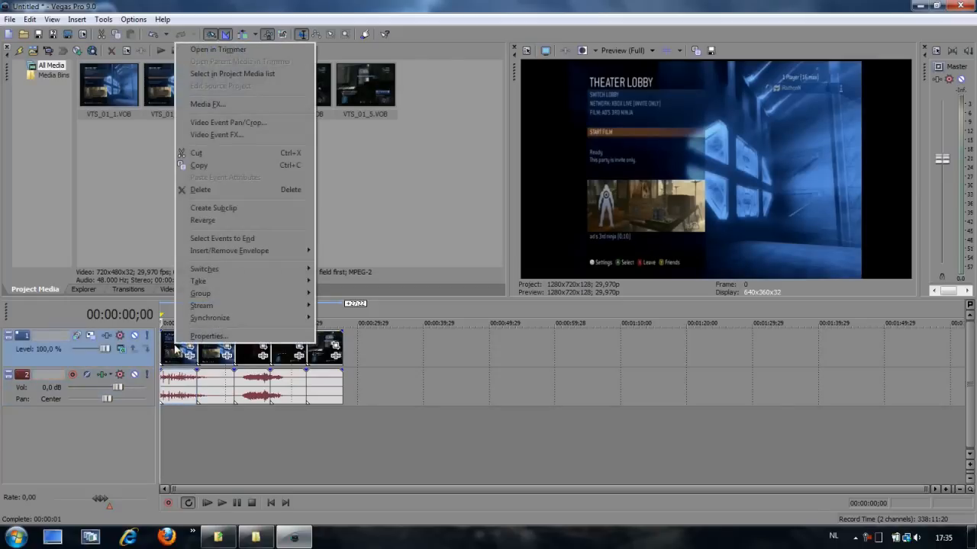
{"action": "left_click", "coordinate": [207, 335]}
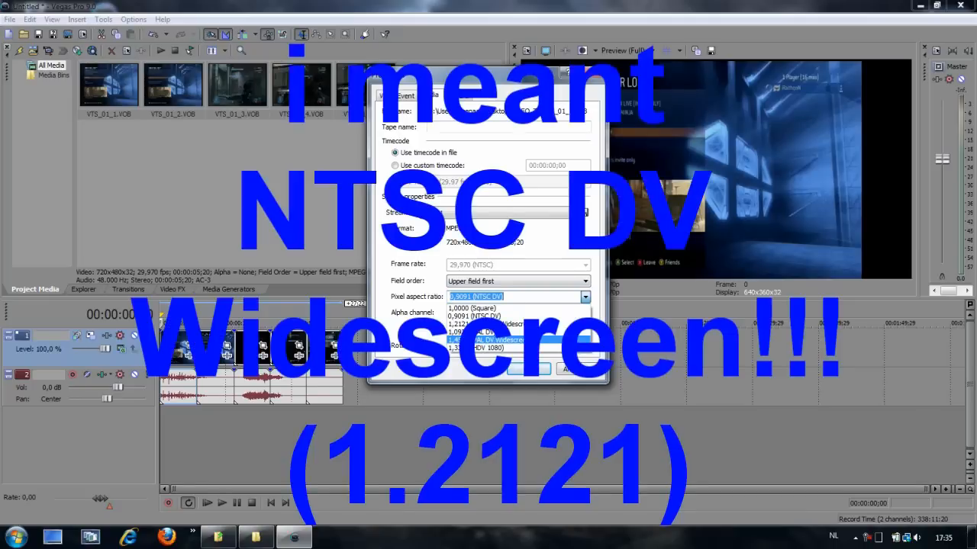
{"action": "left_click", "coordinate": [496, 339]}
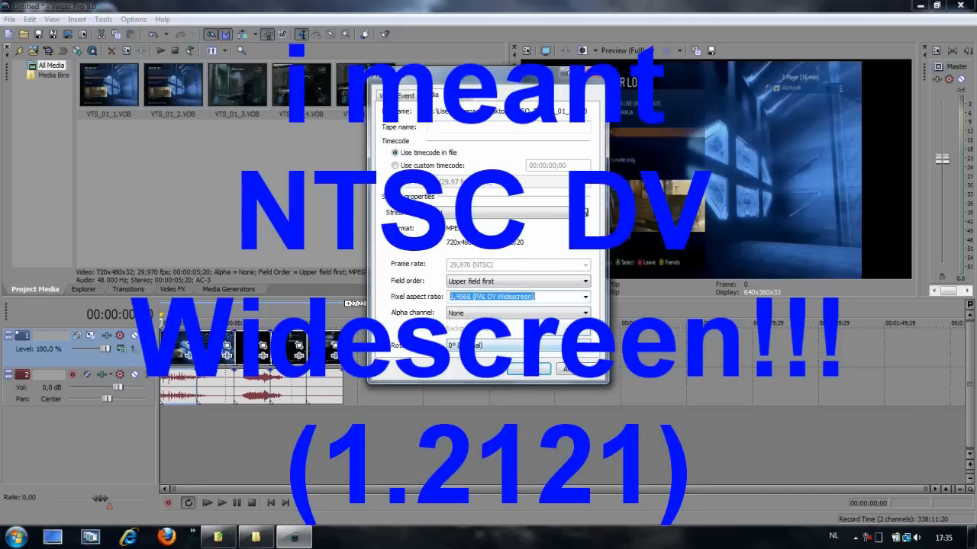
{"action": "left_click", "coordinate": [528, 367]}
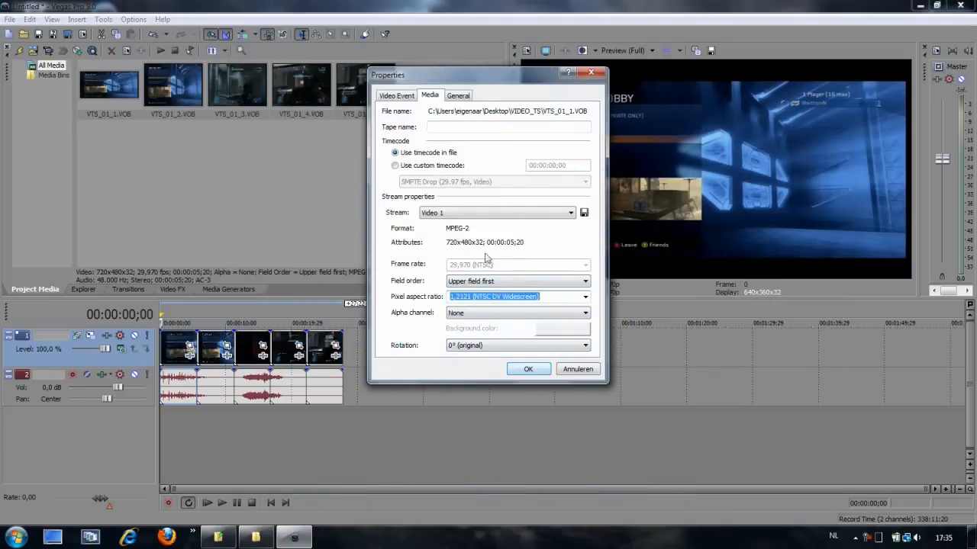
{"action": "left_click", "coordinate": [528, 368]}
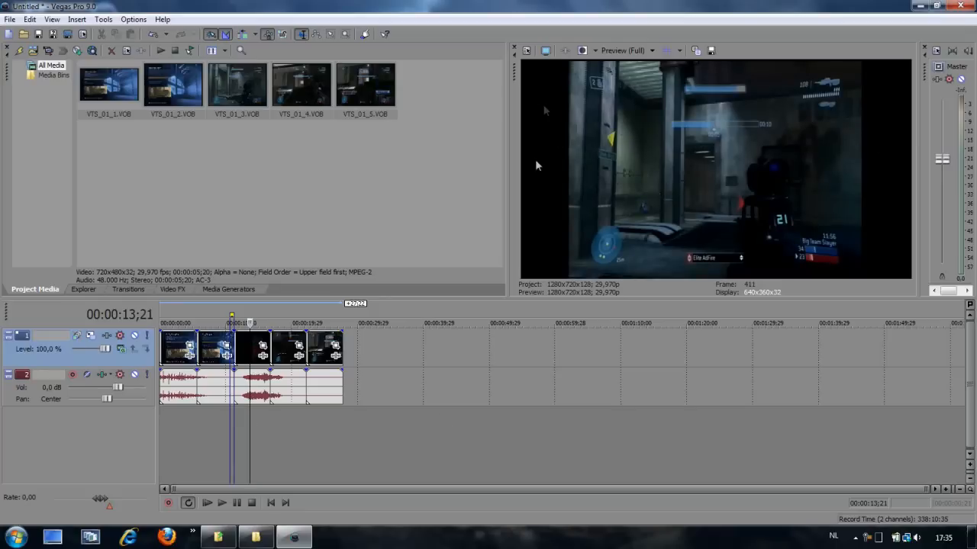
{"action": "mouse_move", "coordinate": [562, 125]}
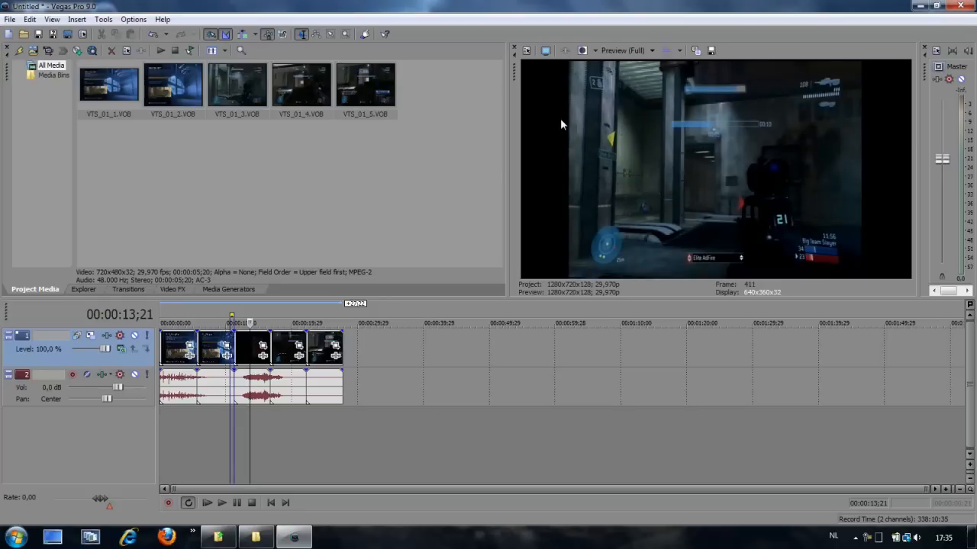
- Set VTS_01_2 and VTS_01_3 to the NTSC DV Widescreen pixel aspect ratio
{"action": "right_click", "coordinate": [213, 350]}
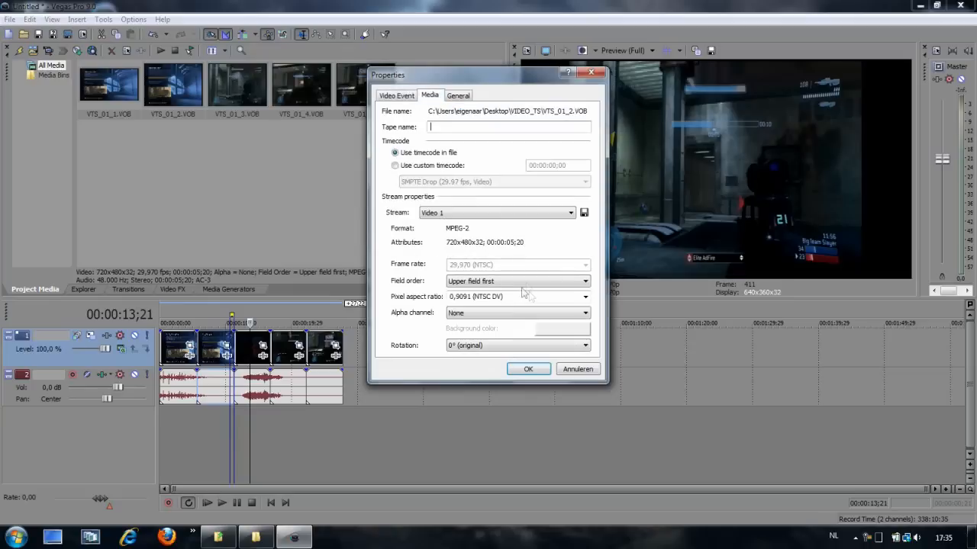
{"action": "left_click", "coordinate": [518, 296]}
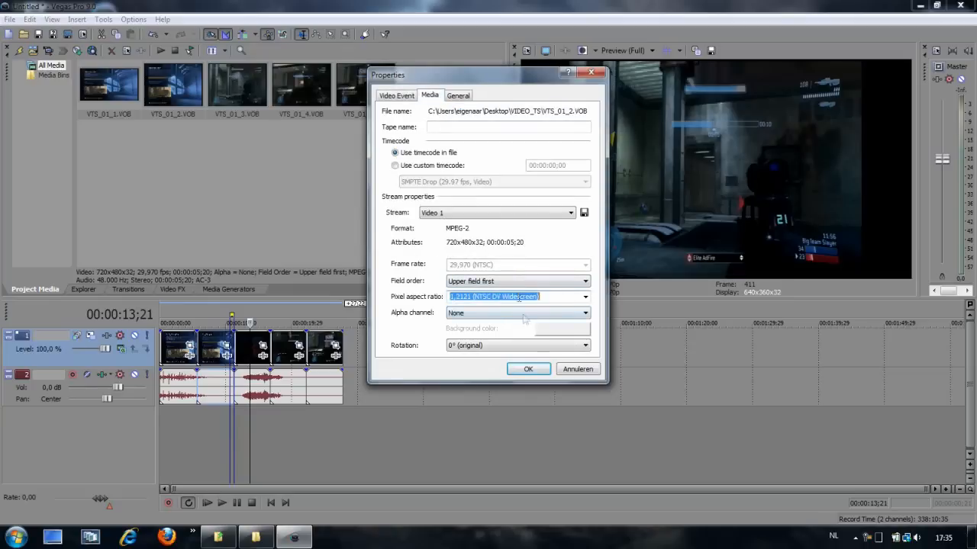
{"action": "right_click", "coordinate": [248, 354]}
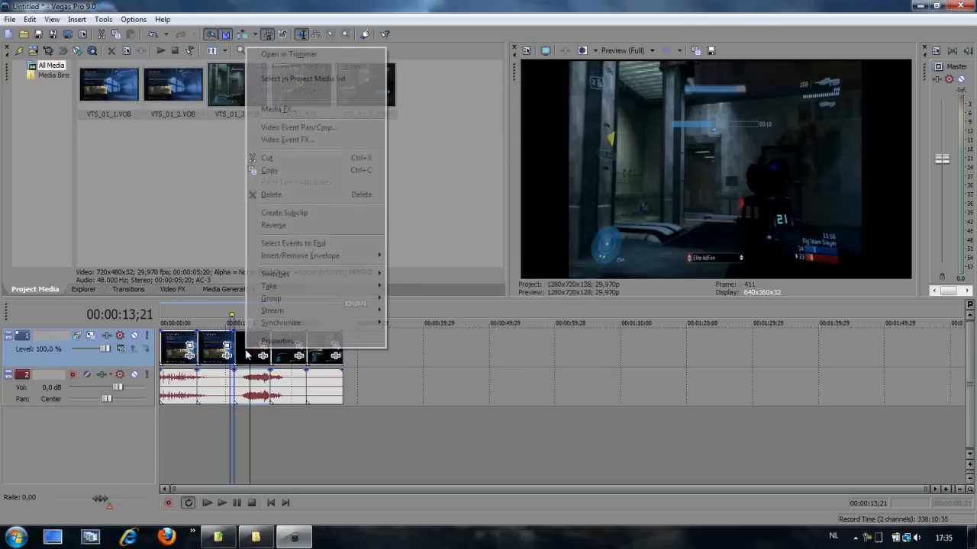
{"action": "left_click", "coordinate": [278, 341]}
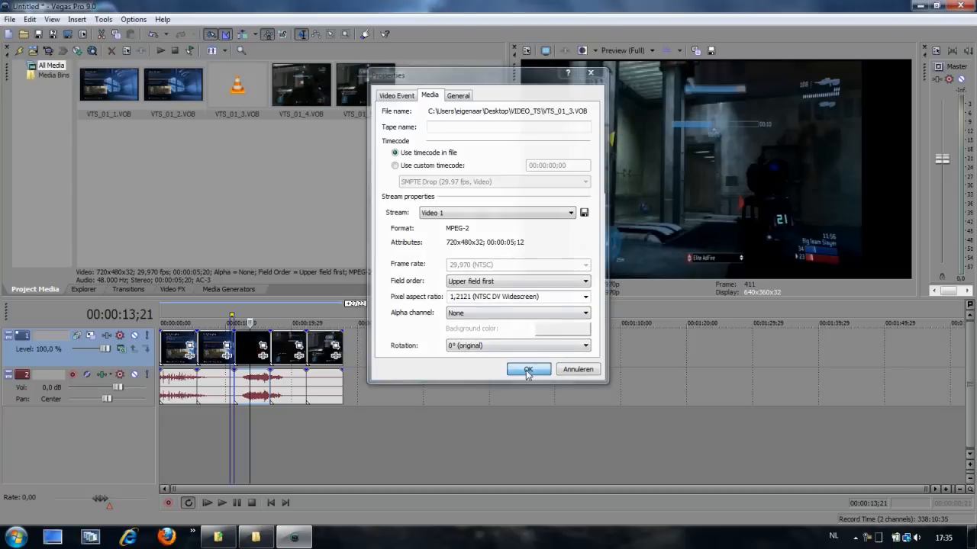
{"action": "left_click", "coordinate": [397, 95]}
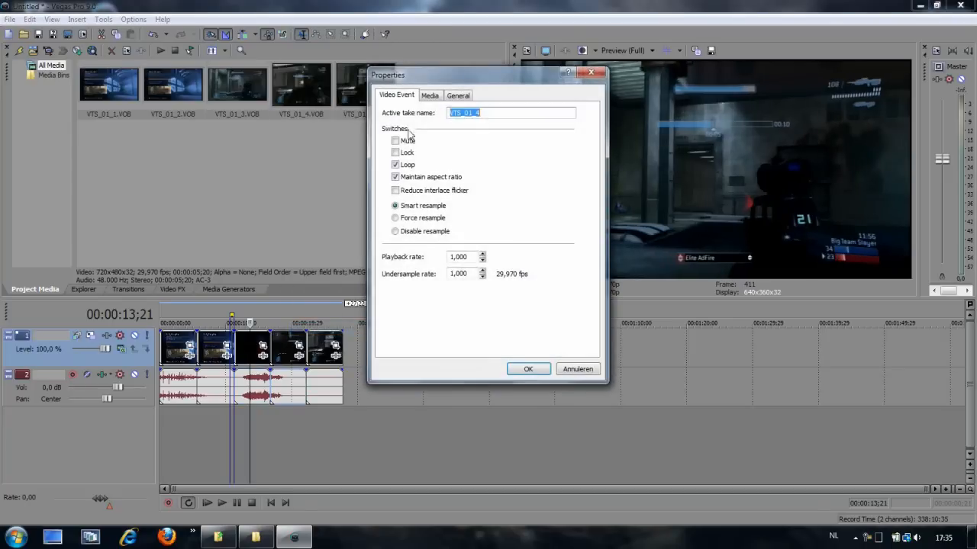
- Set VTS_01_4 and VTS_01_5 to the NTSC DV Widescreen pixel aspect ratio
{"action": "left_click", "coordinate": [430, 95]}
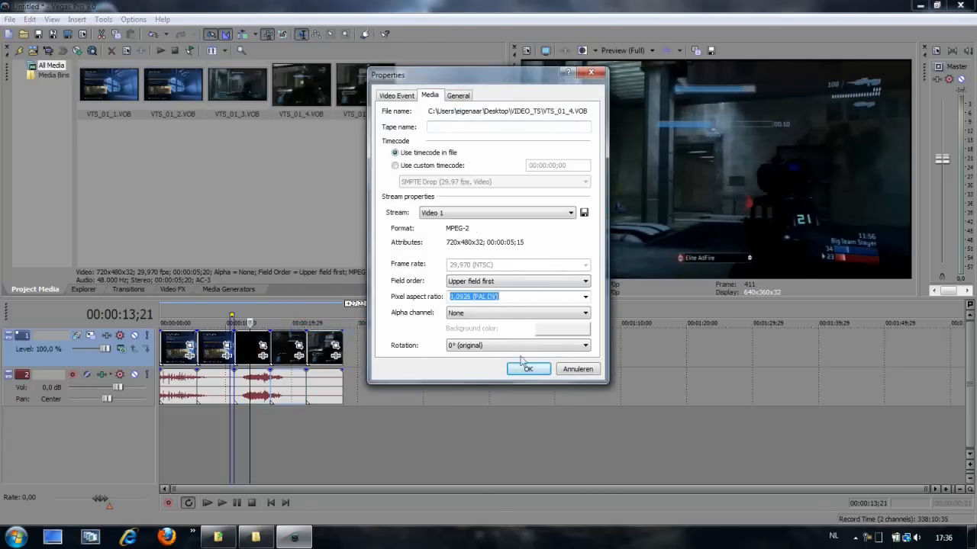
{"action": "left_click", "coordinate": [528, 368]}
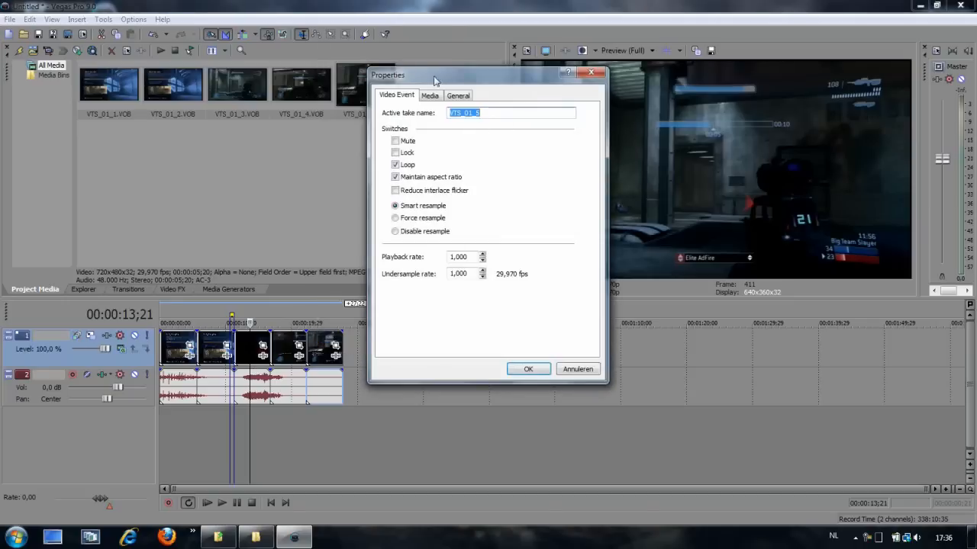
{"action": "left_click", "coordinate": [431, 95]}
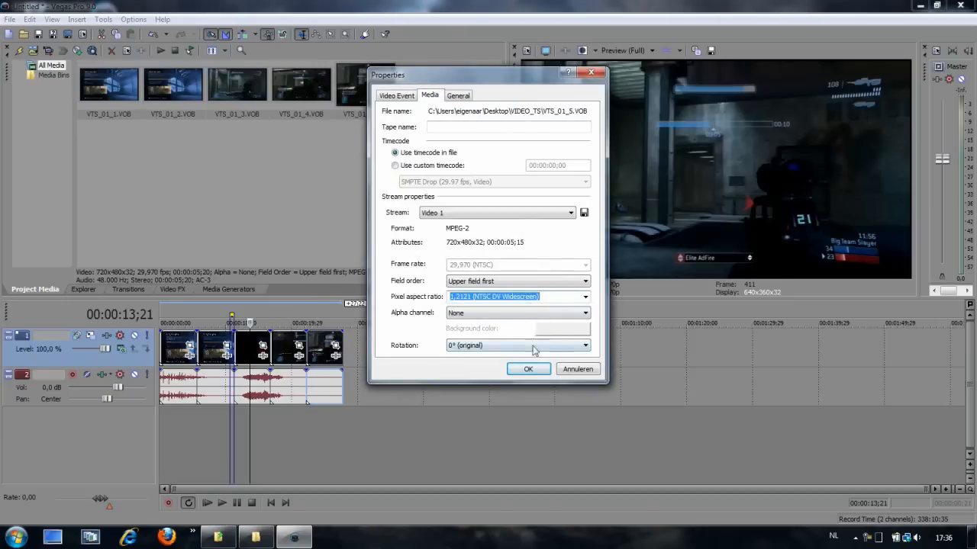
{"action": "left_click", "coordinate": [528, 368]}
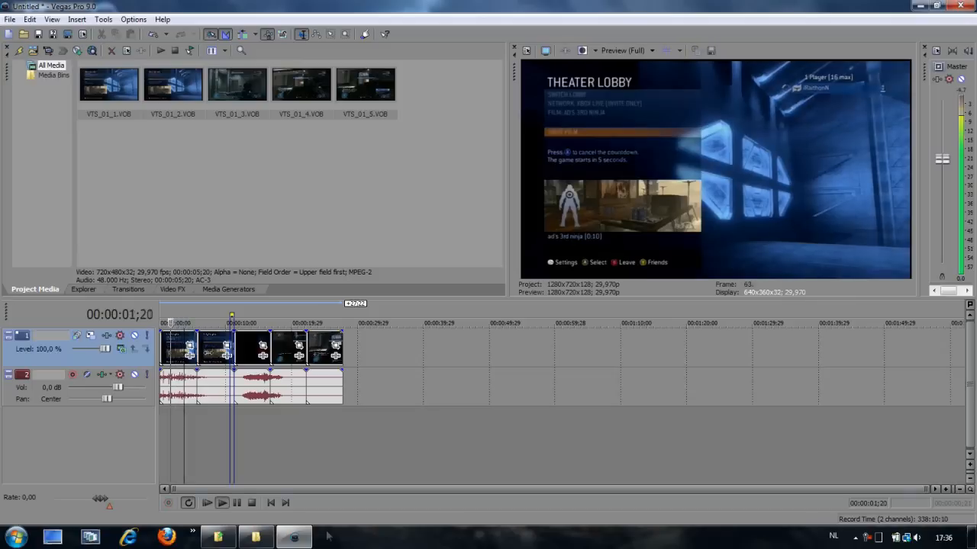
- Mark a loop region over all the VOB clips on the timeline and preview it
{"action": "left_click", "coordinate": [251, 502]}
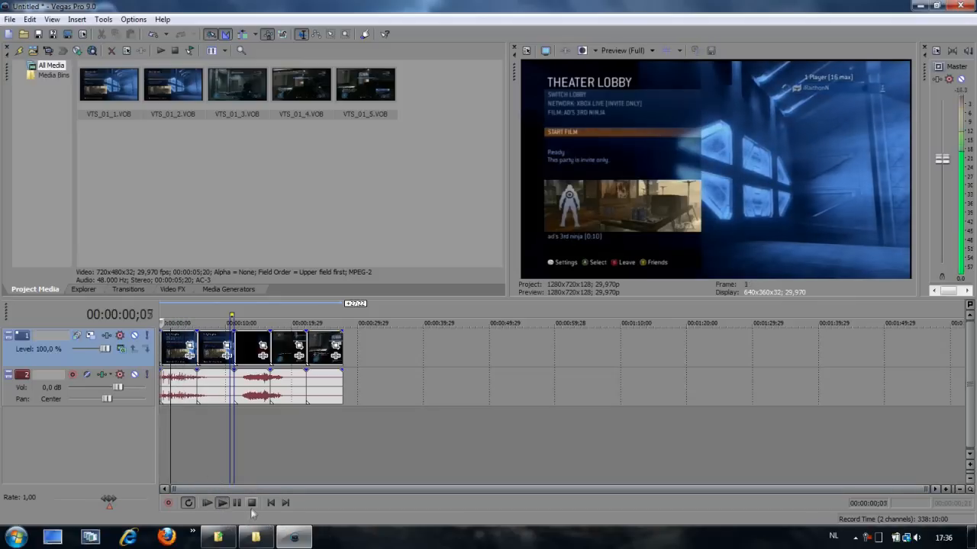
{"action": "left_click", "coordinate": [252, 502]}
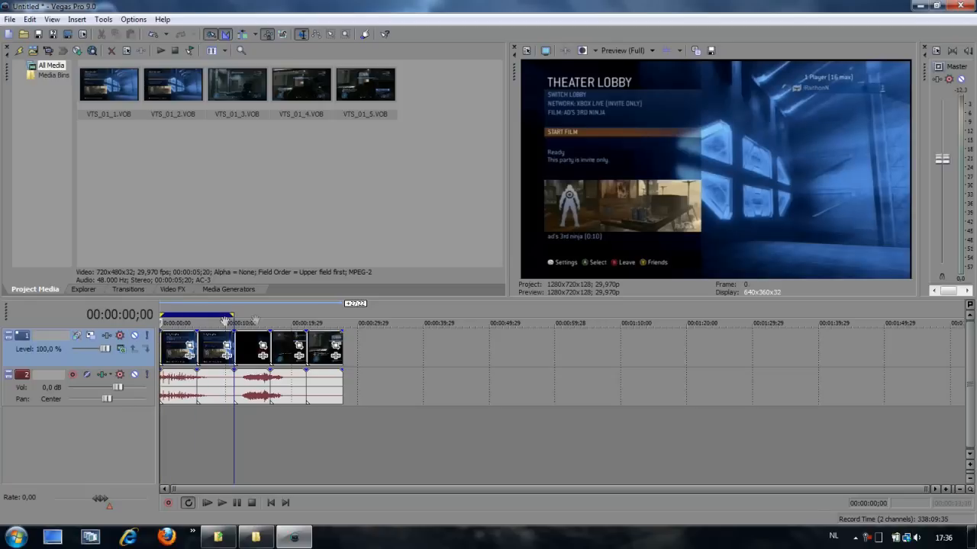
{"action": "left_click_drag", "start_coordinate": [226, 316], "coordinate": [348, 316]}
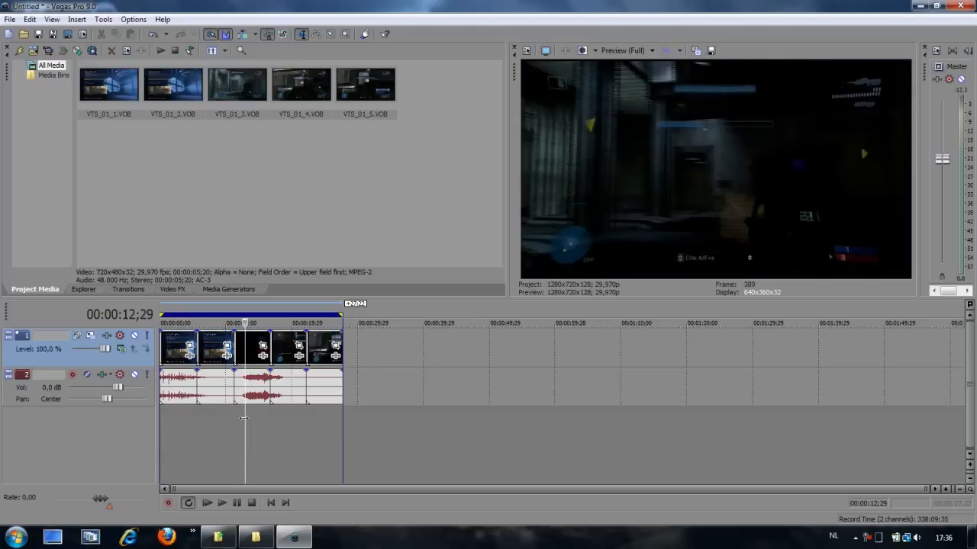
{"action": "left_click", "coordinate": [222, 504]}
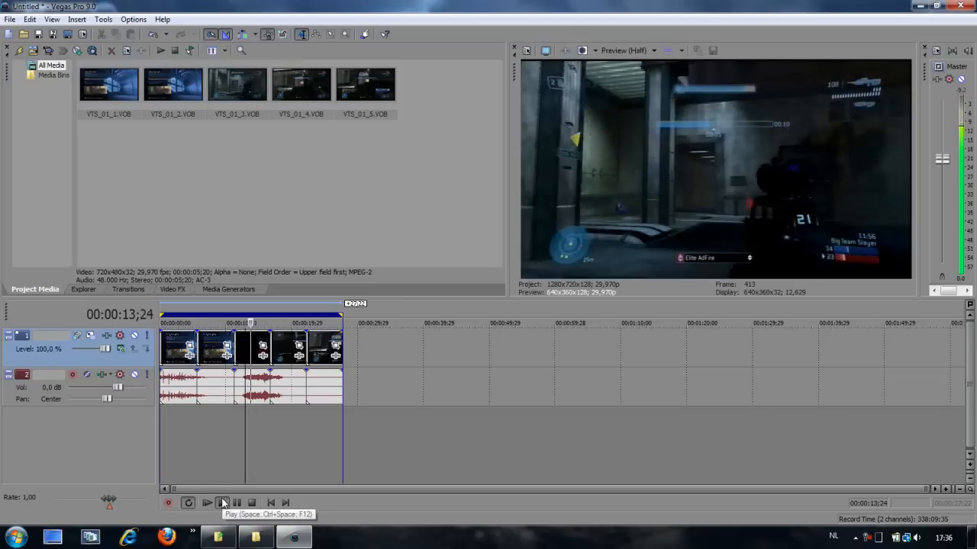
{"action": "left_click", "coordinate": [222, 502]}
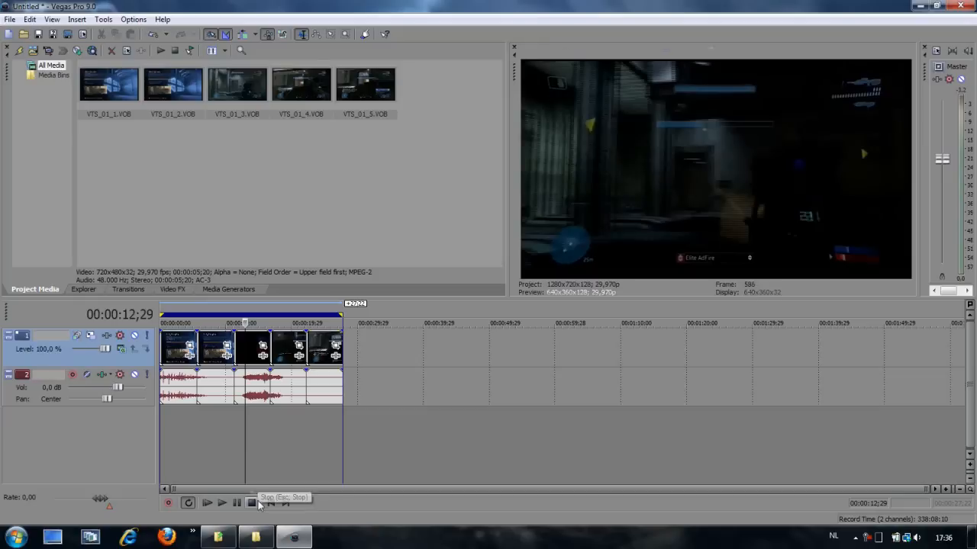
{"action": "left_click", "coordinate": [250, 502]}
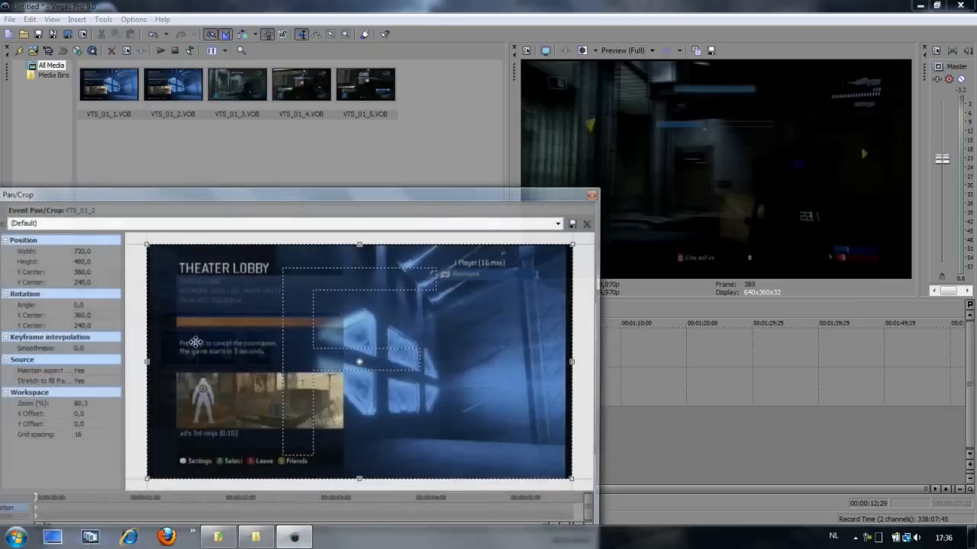
- Dismiss the Event Pan/Crop window and preview the short trimmed clip
{"action": "left_click", "coordinate": [586, 223]}
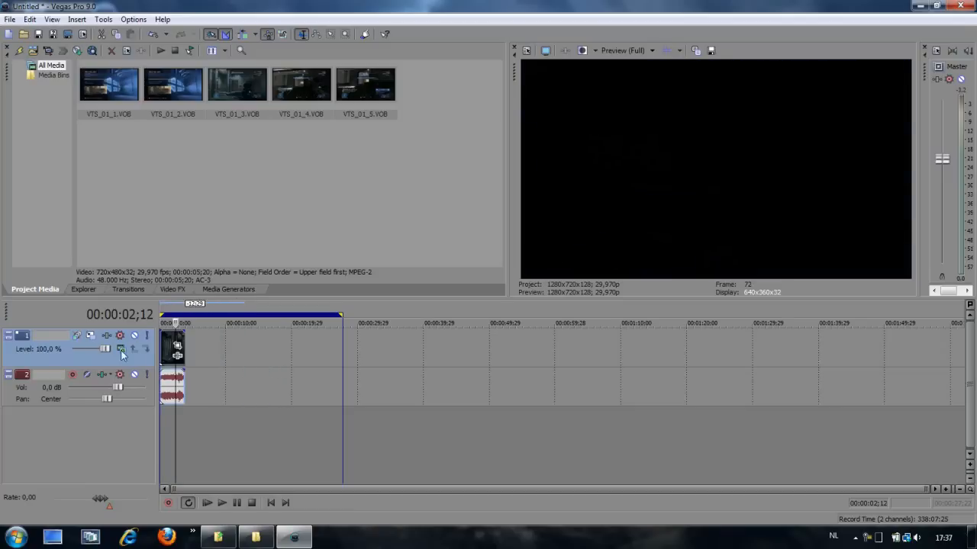
{"action": "left_click", "coordinate": [208, 504]}
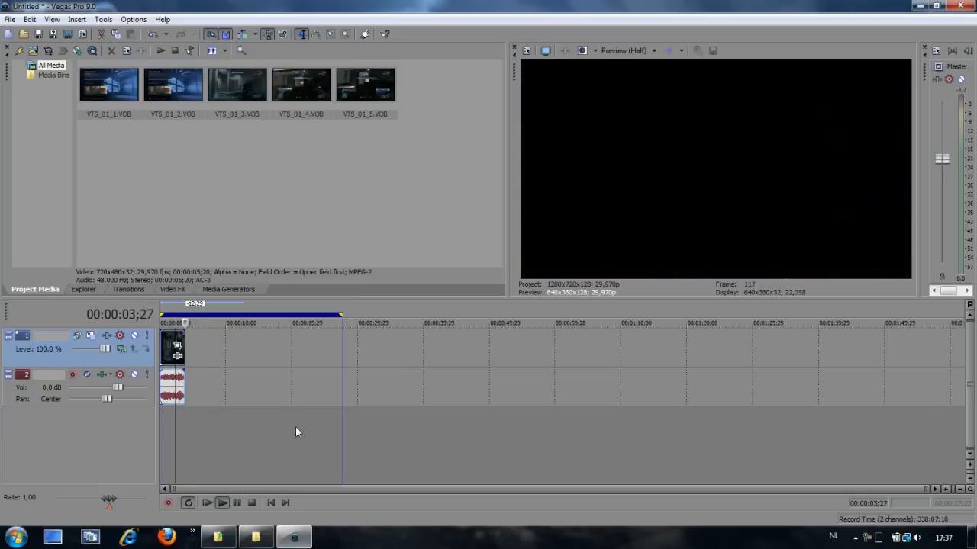
{"action": "left_click", "coordinate": [252, 503]}
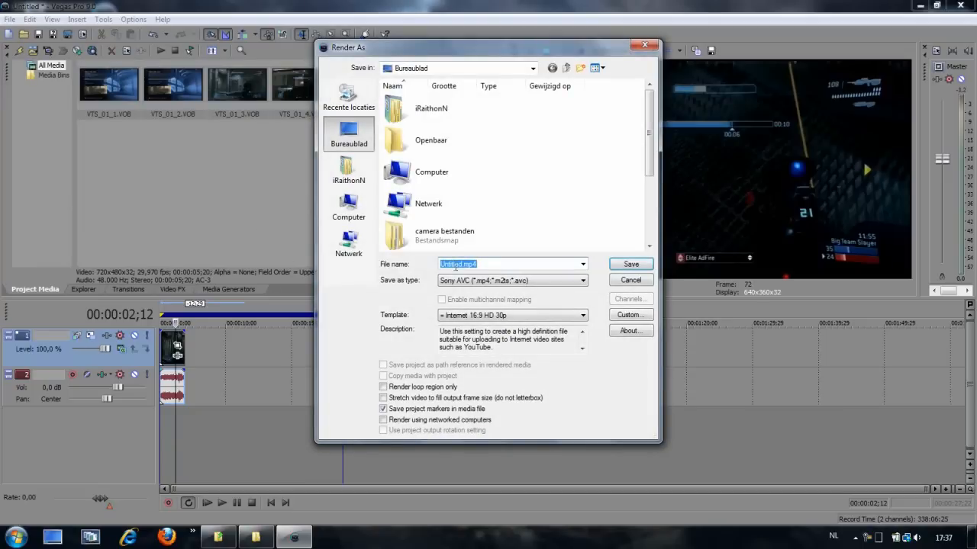
- Choose Sony AVC output with the Internet 16:9 HD 30p template in Render As
{"action": "left_click", "coordinate": [583, 281]}
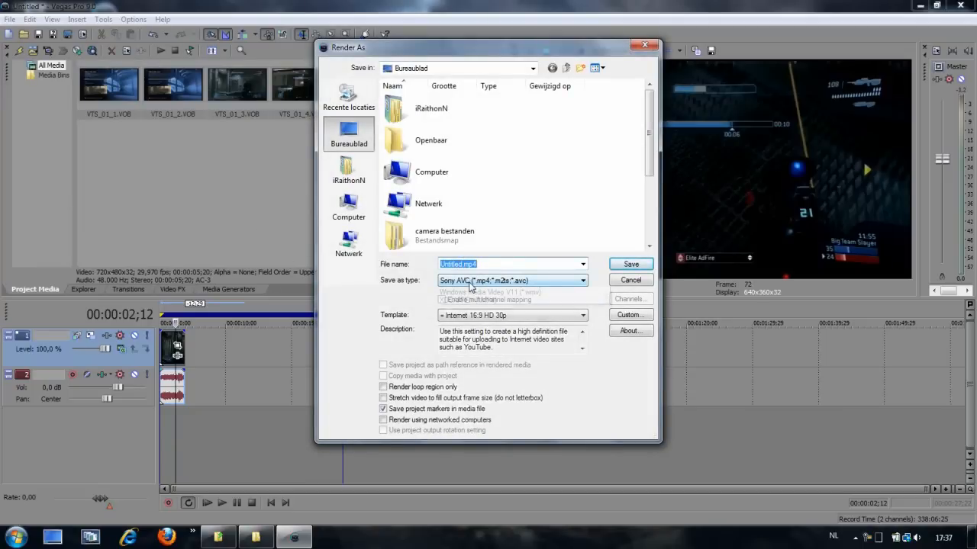
{"action": "left_click", "coordinate": [583, 281]}
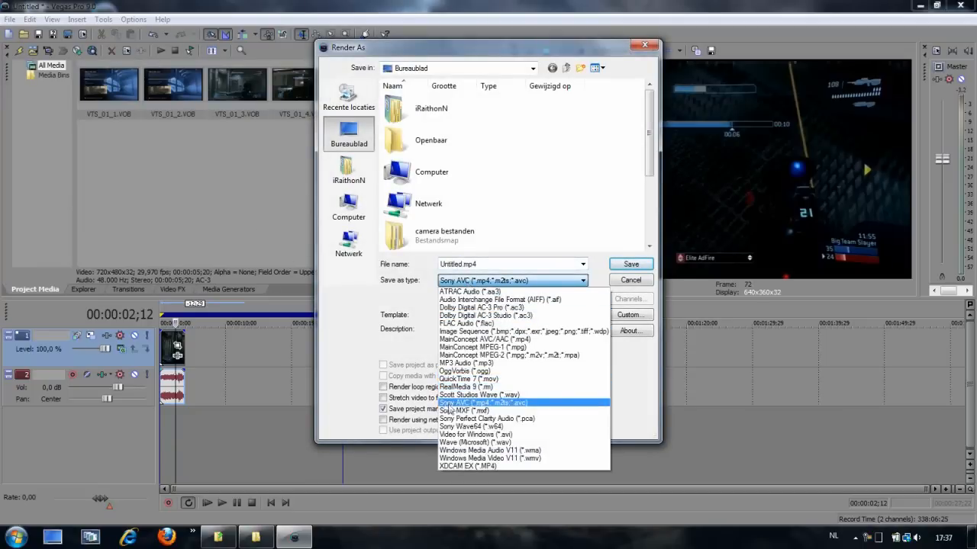
{"action": "mouse_move", "coordinate": [480, 409]}
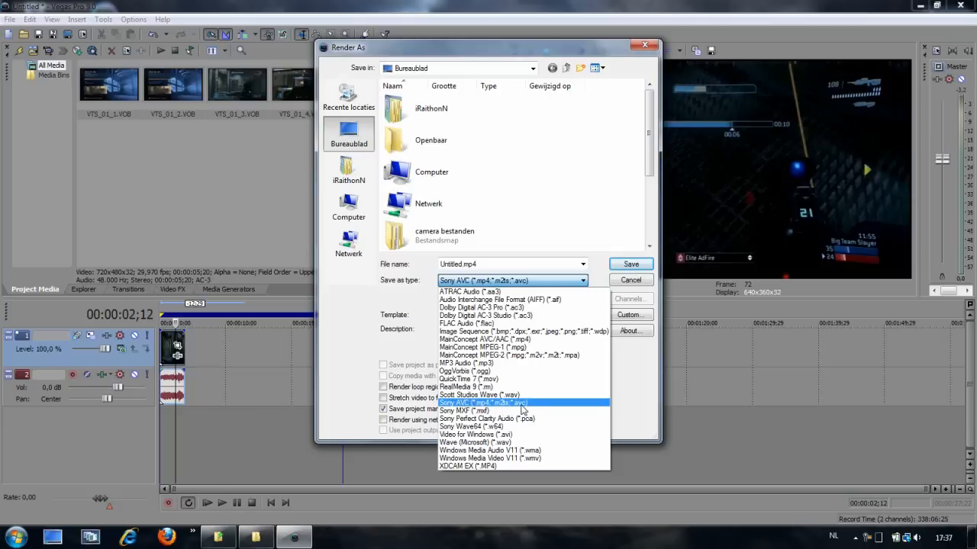
{"action": "left_click", "coordinate": [482, 403]}
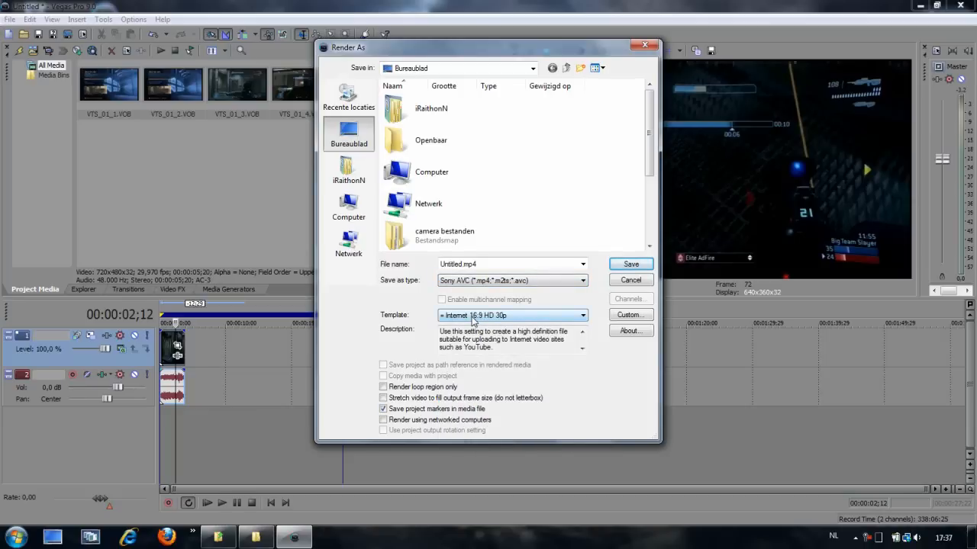
{"action": "left_click", "coordinate": [583, 314]}
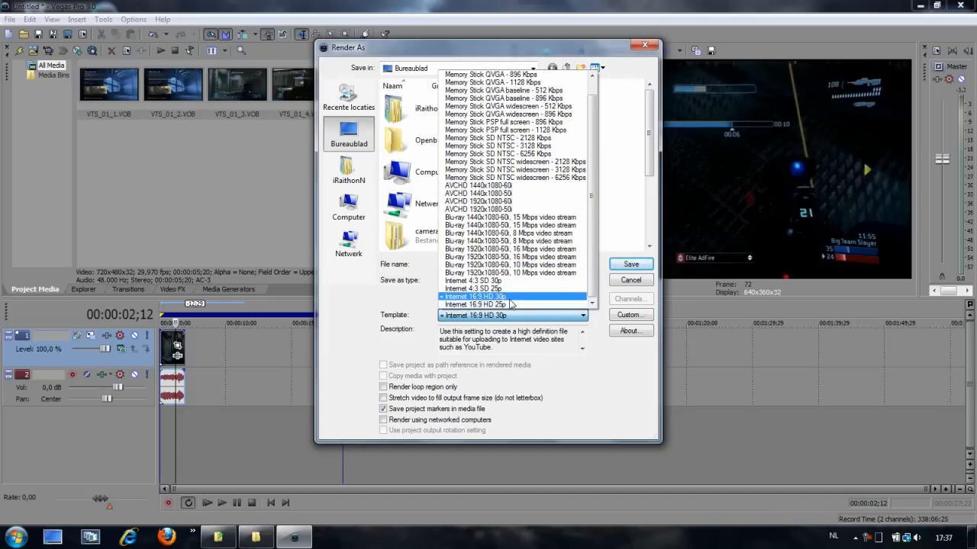
{"action": "left_click", "coordinate": [632, 264]}
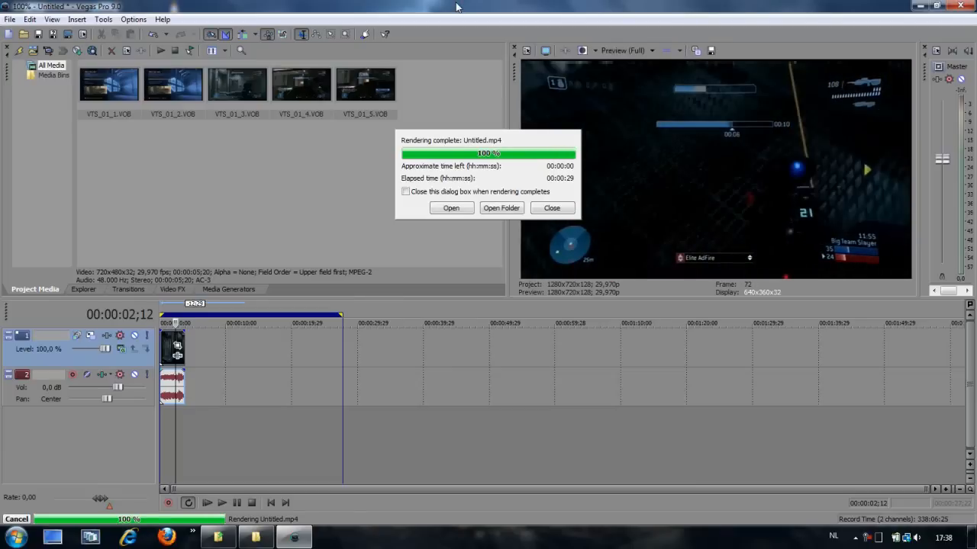
{"action": "mouse_move", "coordinate": [470, 114]}
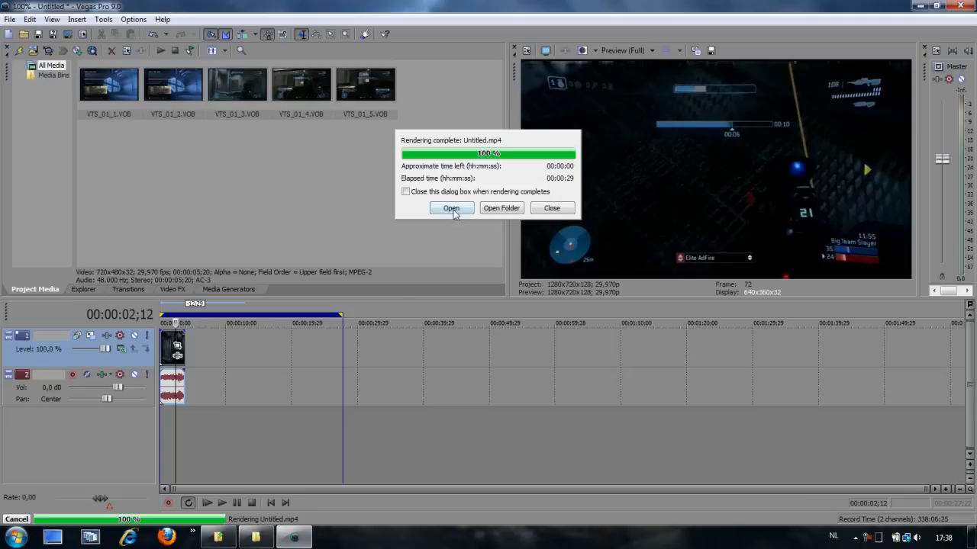
- Open the freshly rendered Untitled.mp4 from the Rendering complete dialog
{"action": "left_click", "coordinate": [551, 207]}
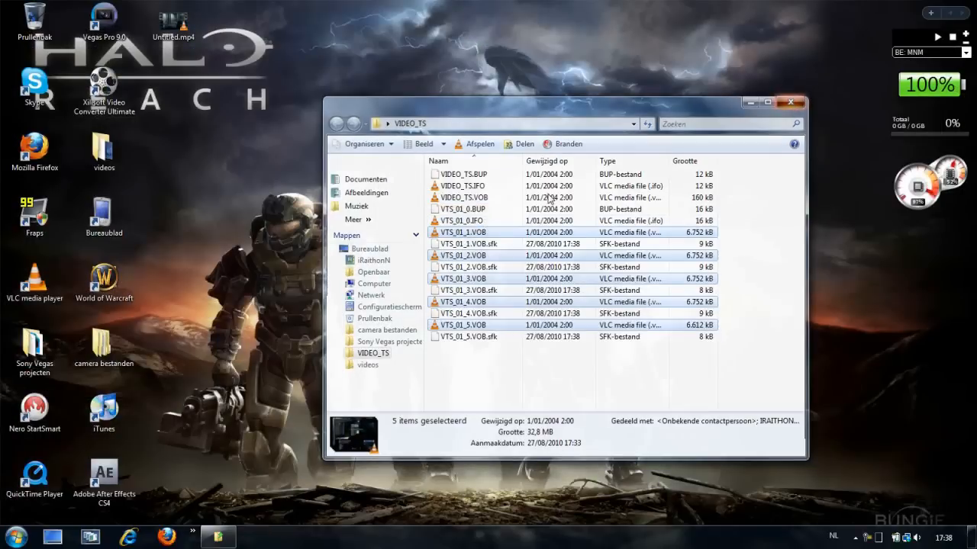
- Close the VIDEO_TS window and open Untitled.mp4 from the desktop in VLC
{"action": "left_click", "coordinate": [791, 102]}
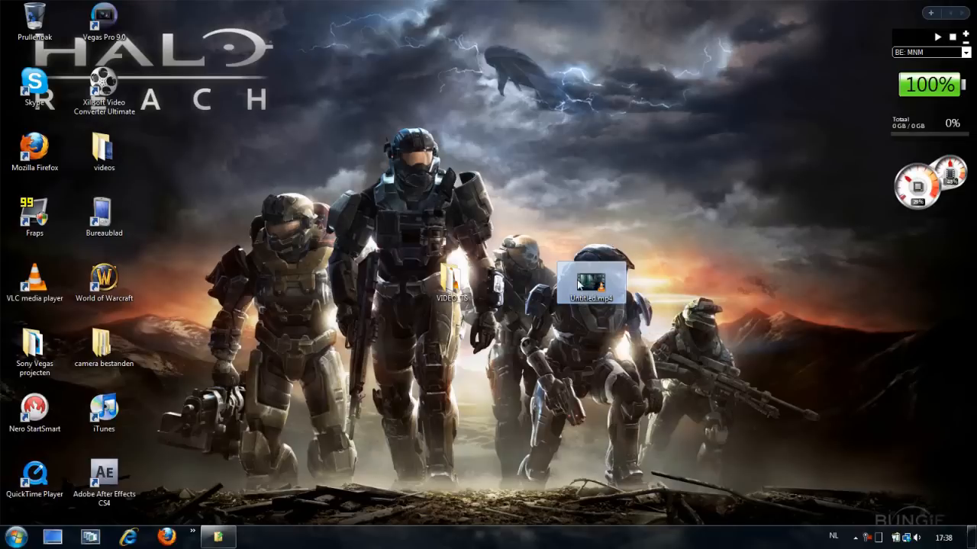
{"action": "double_click", "coordinate": [589, 282]}
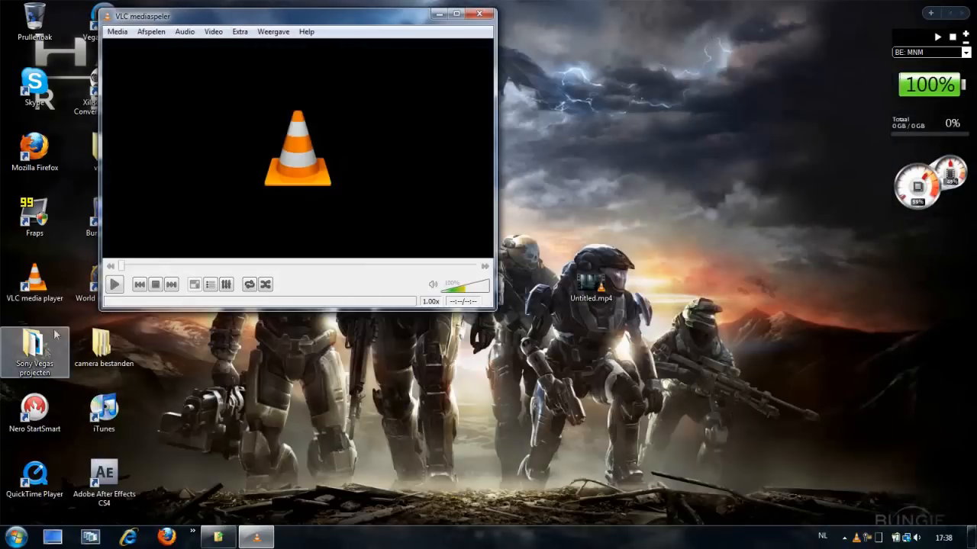
- Close VLC media player, returning to the desktop showing Untitled.mp4
{"action": "left_click", "coordinate": [114, 284]}
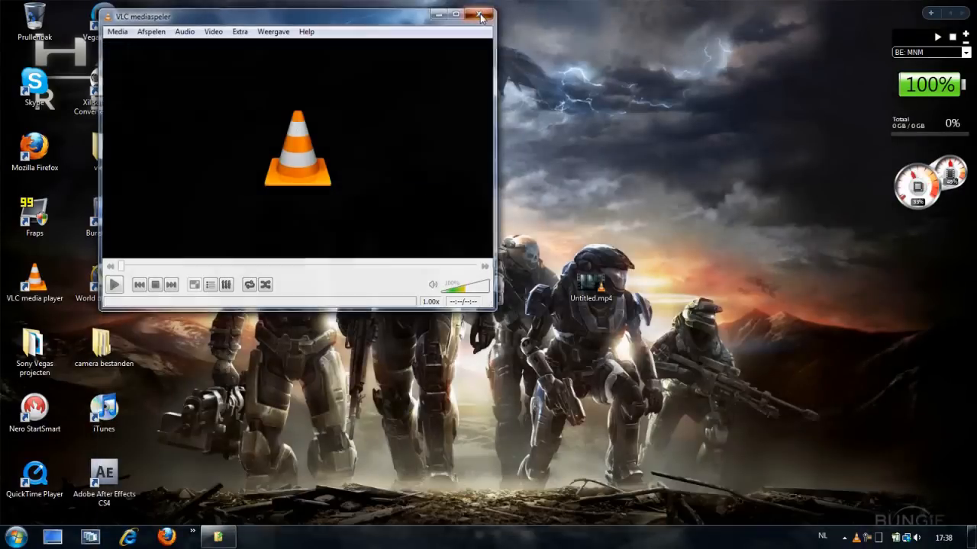
{"action": "left_click", "coordinate": [479, 15]}
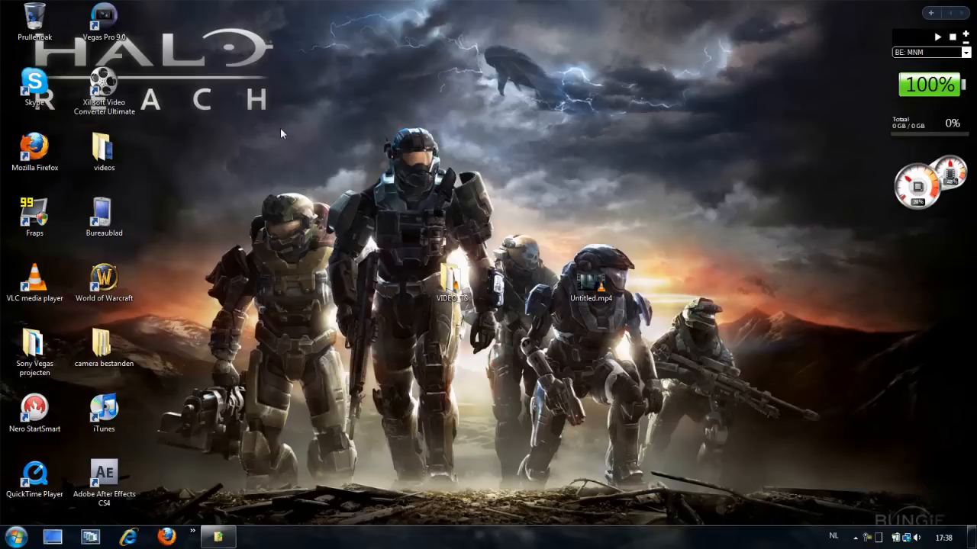
{"action": "mouse_move", "coordinate": [241, 131]}
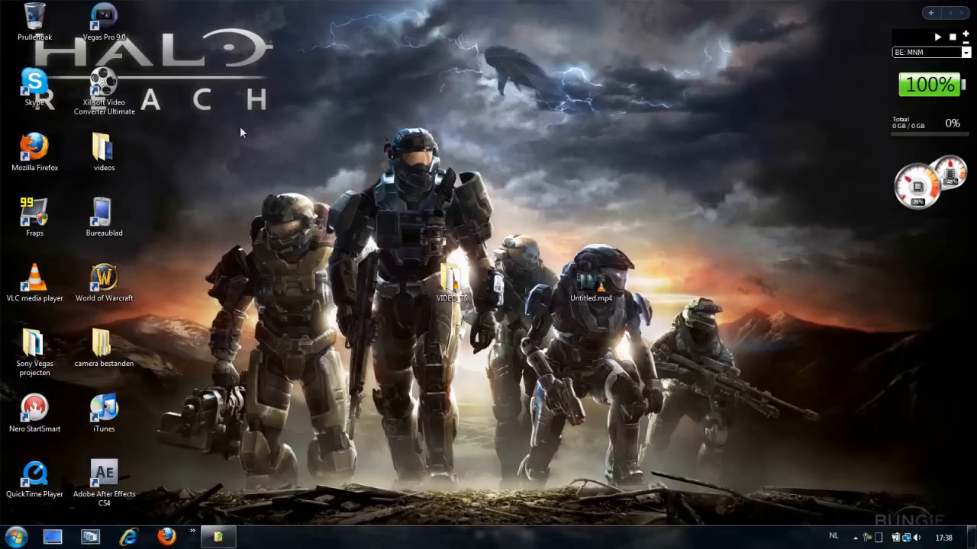